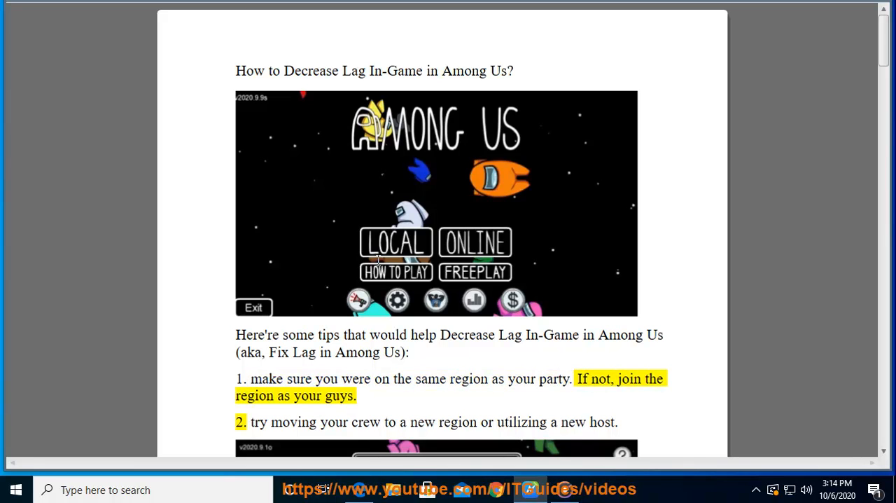
# Step: Scroll the guide from tip 1 down to tip 3, 'Close all the other unused programs', marking words along the way
pyautogui.doubleClick(338, 395)
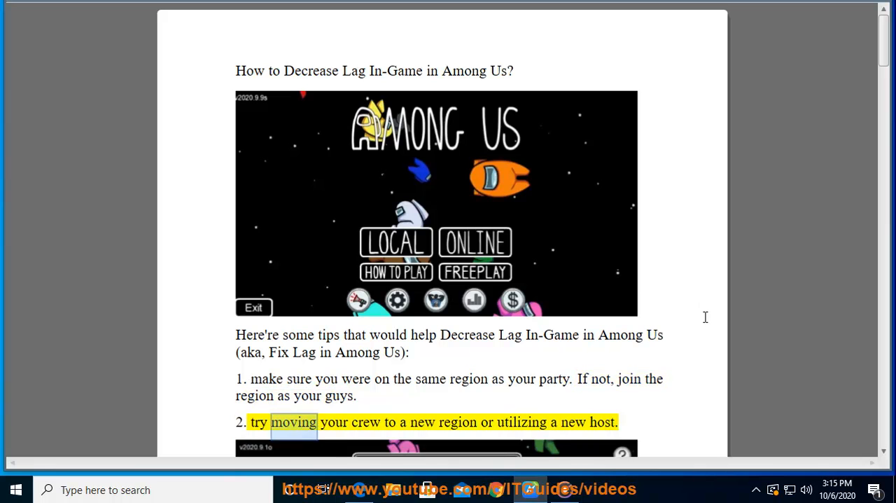
pyautogui.scroll(-3)
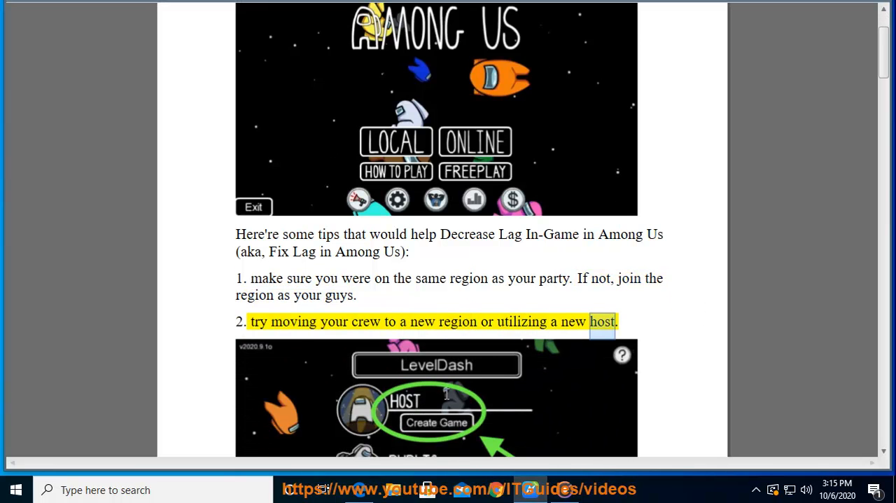
pyautogui.scroll(-3)
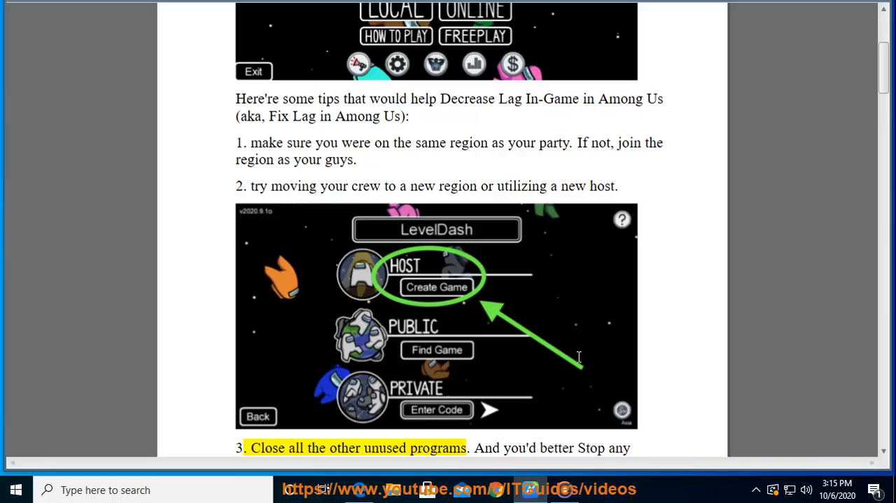
pyautogui.doubleClick(437, 448)
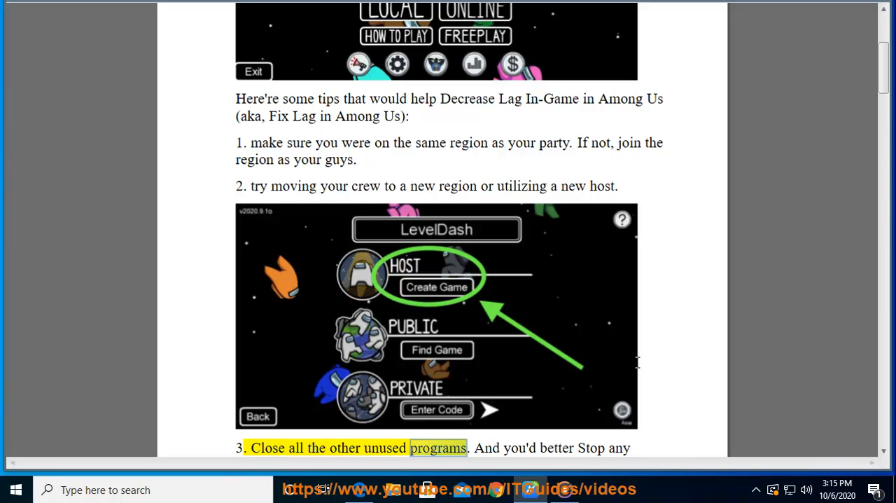
pyautogui.scroll(-3)
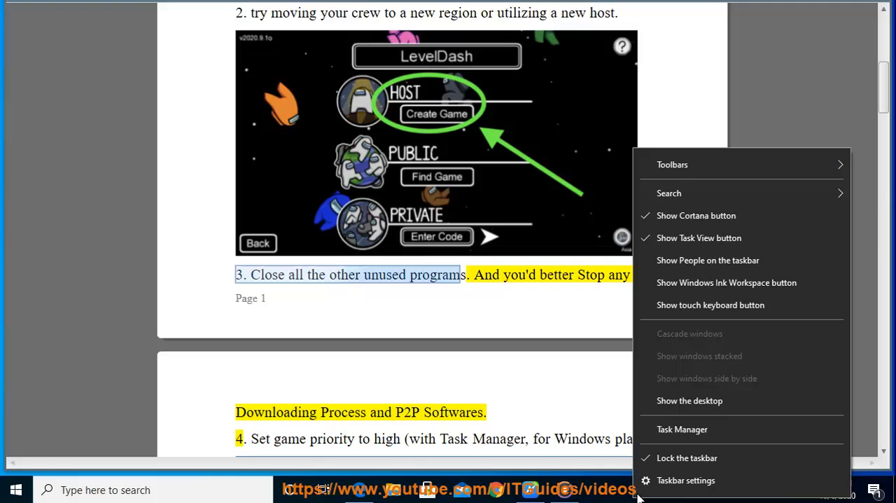
# Step: Launch Task Manager from the taskbar and scroll through the Processes list of running programs
pyautogui.click(682, 428)
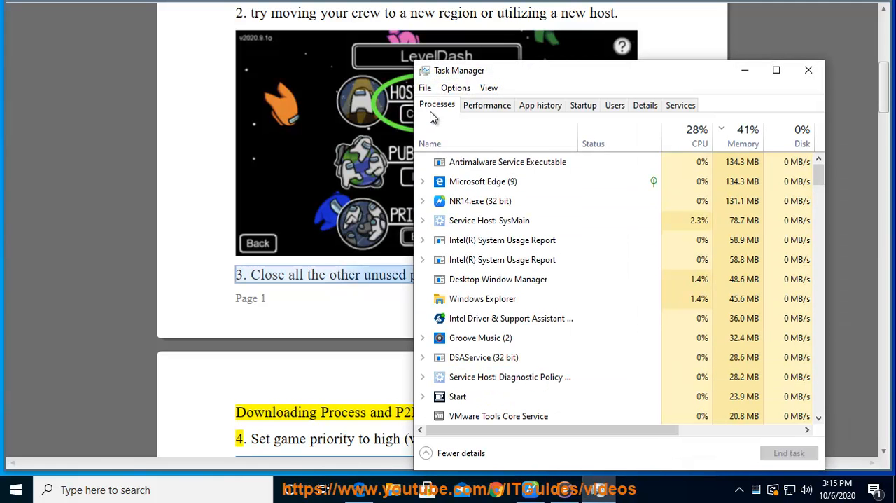
pyautogui.click(483, 182)
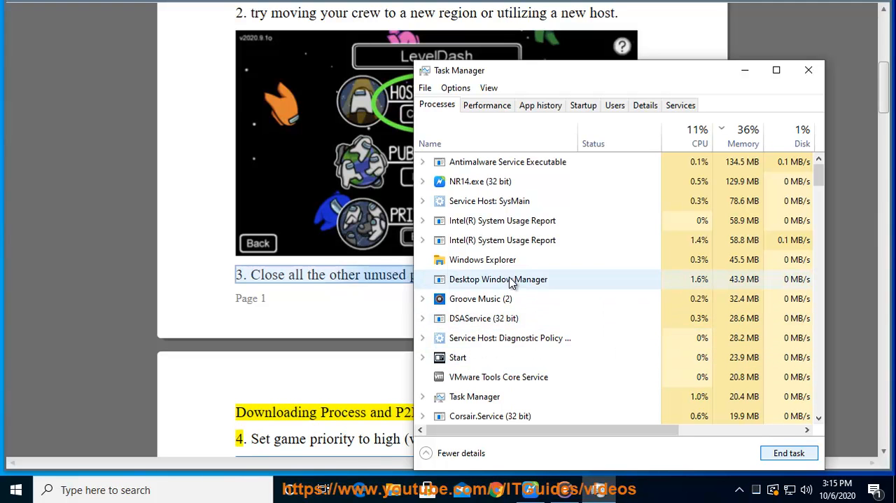
pyautogui.scroll(-3)
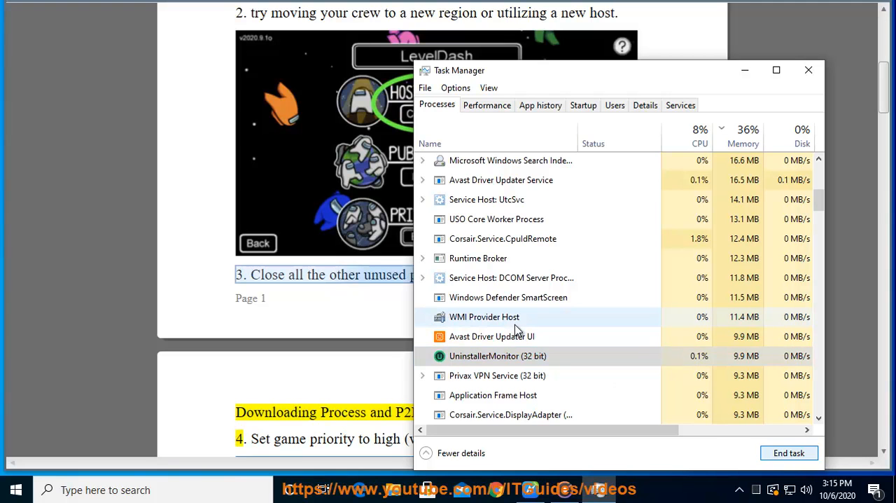
pyautogui.scroll(-3)
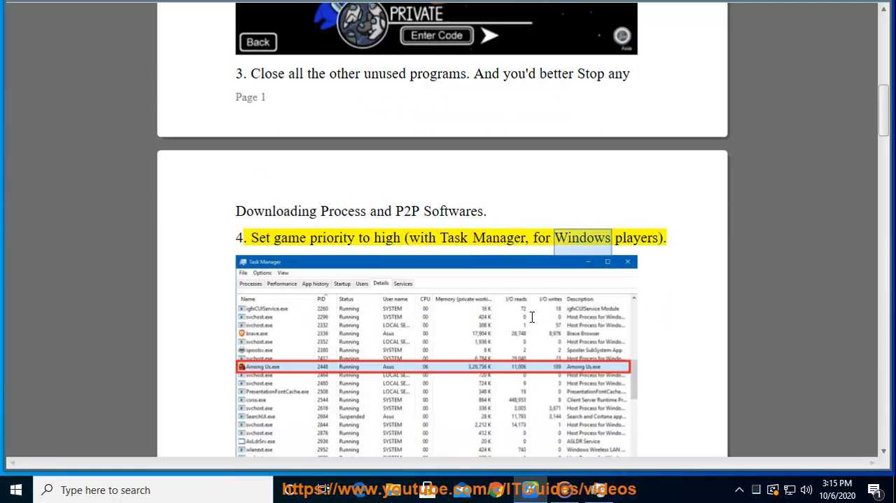
# Step: In the Details view, set the conhost.exe process priority to High
pyautogui.scroll(-3)
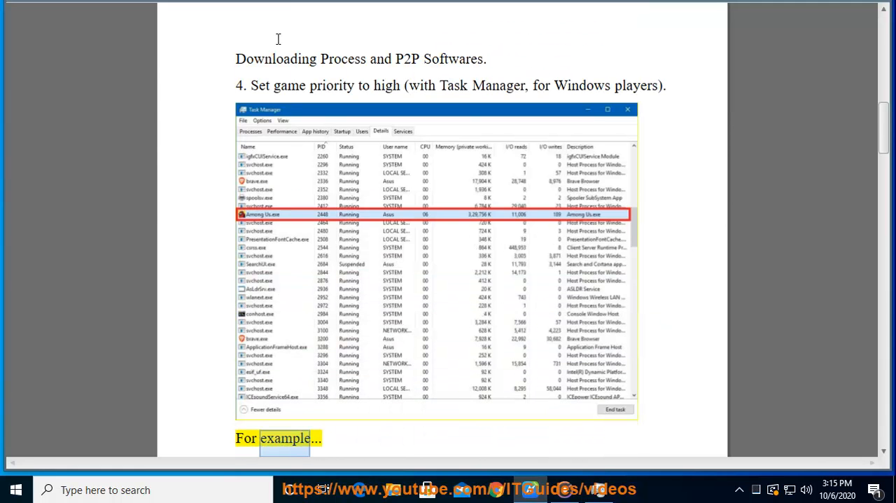
pyautogui.scroll(-3)
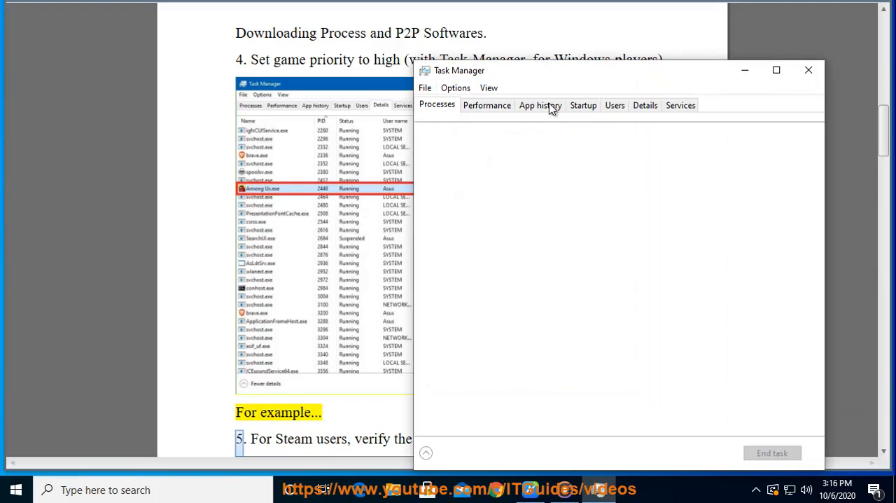
pyautogui.click(644, 105)
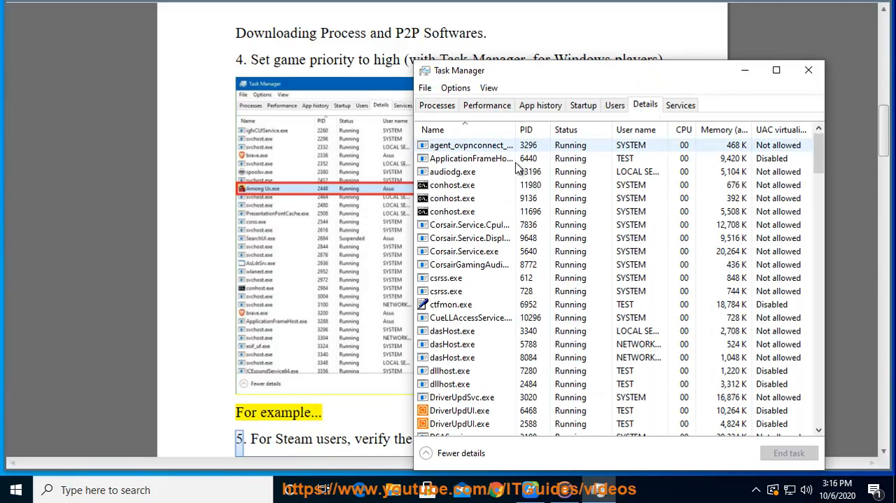
pyautogui.rightClick(450, 184)
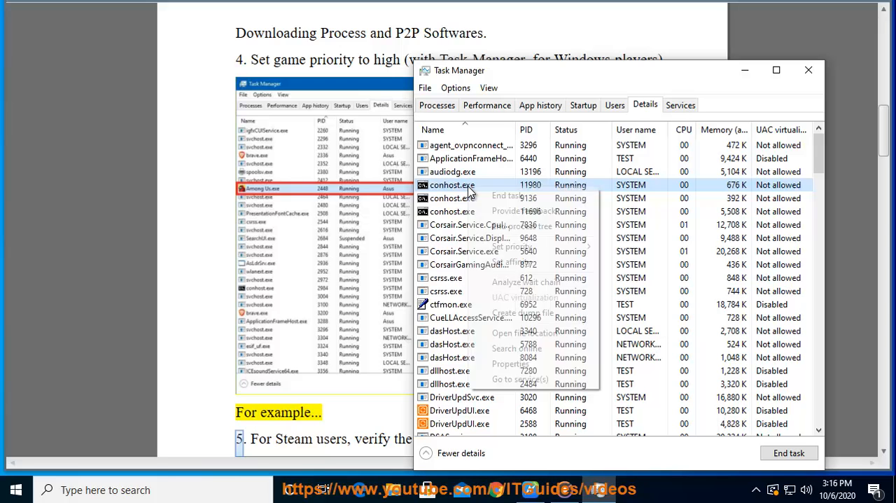
pyautogui.moveTo(512, 247)
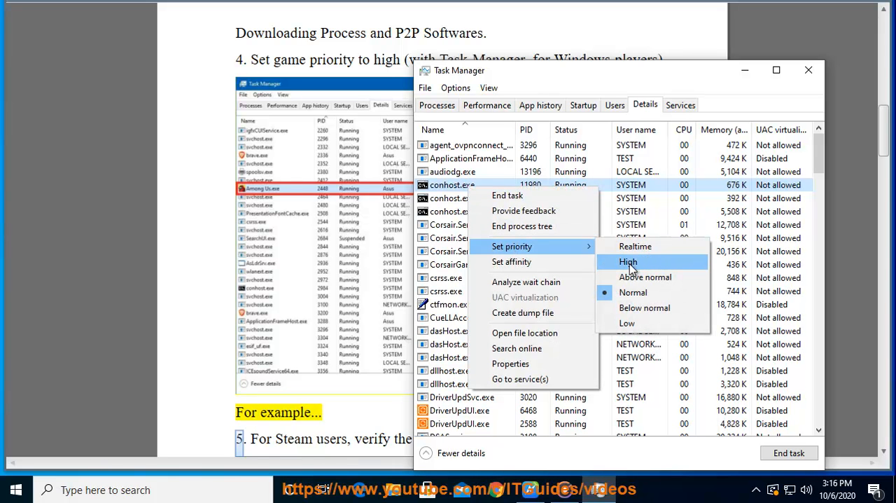
pyautogui.click(627, 260)
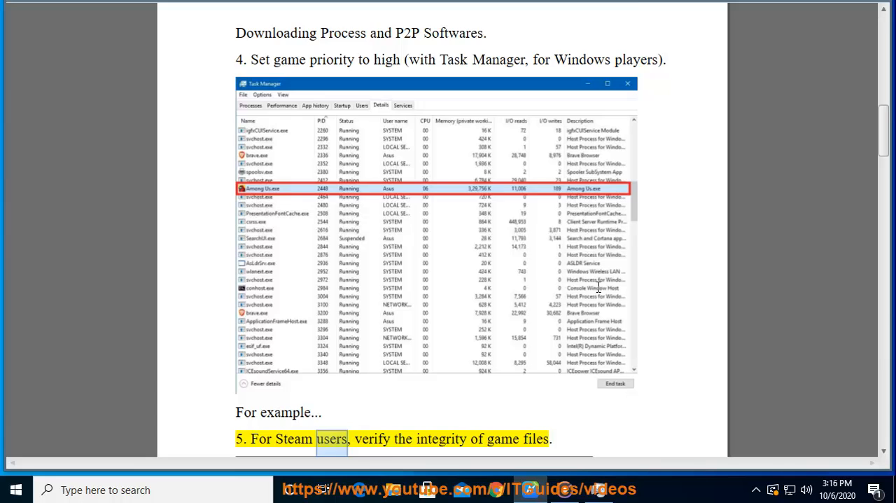
# Step: Scroll to extra tip 1 on clearing junk files and select the %temp% folder name
pyautogui.scroll(-3)
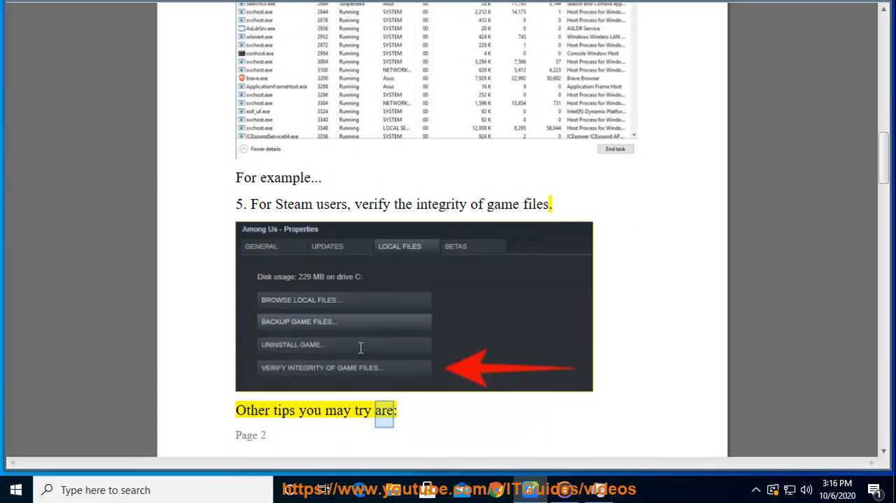
pyautogui.scroll(-3)
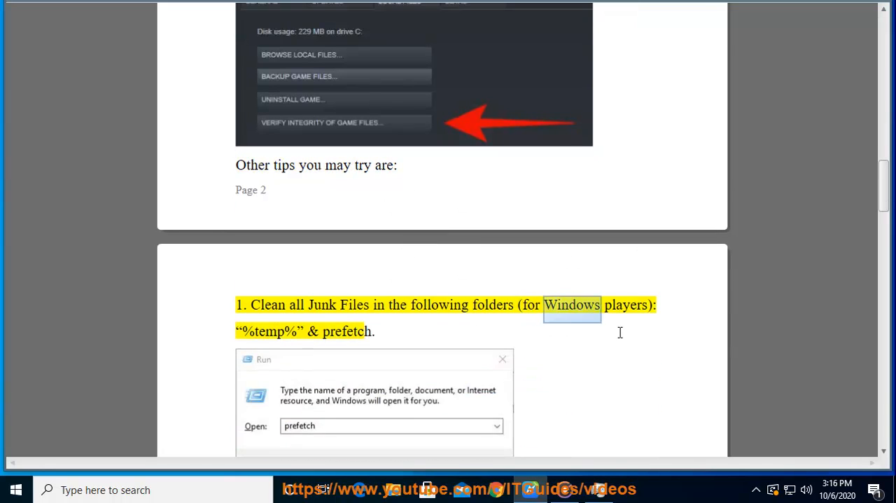
pyautogui.scroll(-3)
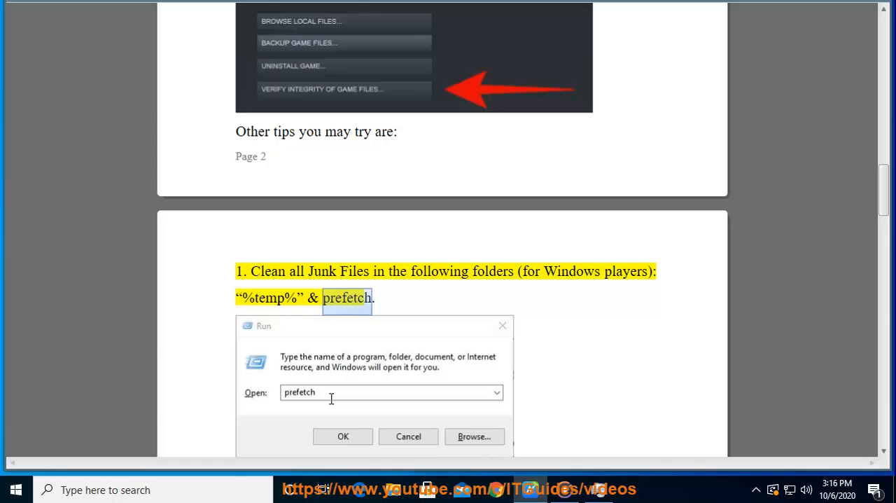
pyautogui.scroll(-3)
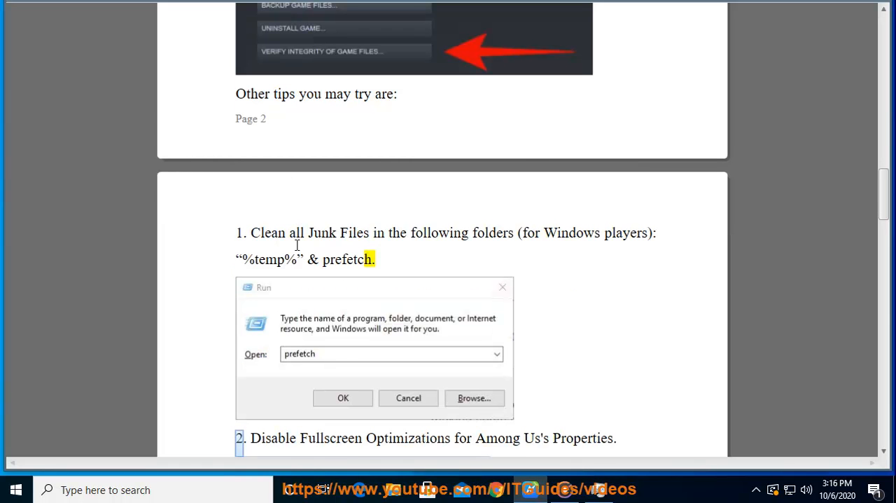
pyautogui.doubleClick(268, 258)
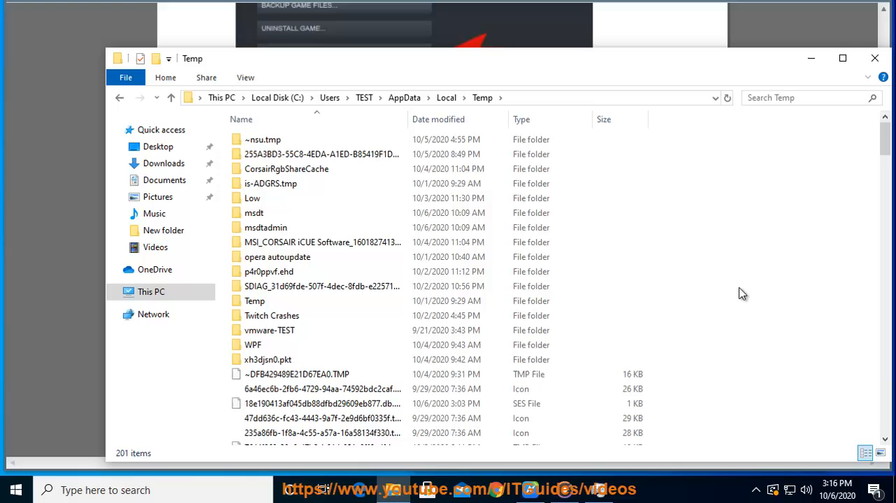
# Step: Select all files in the Temp and Prefetch folders and delete the Prefetch selection
pyautogui.press('ctrl+a')
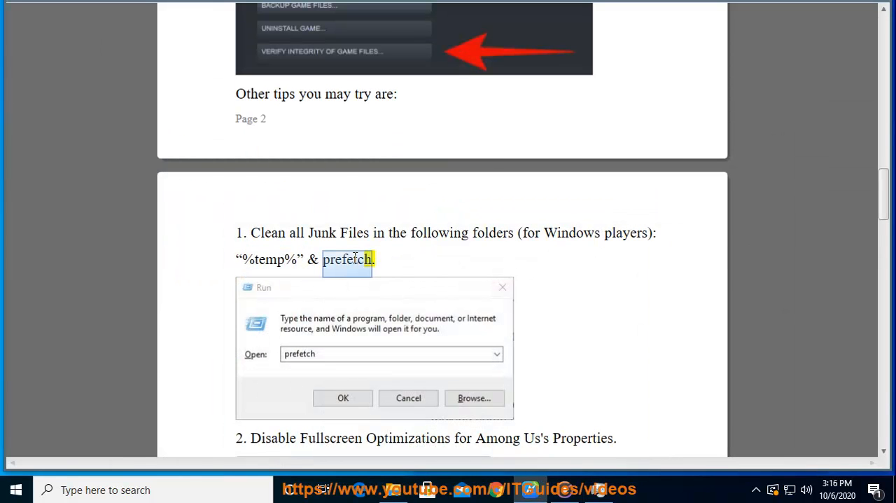
pyautogui.moveTo(208, 338)
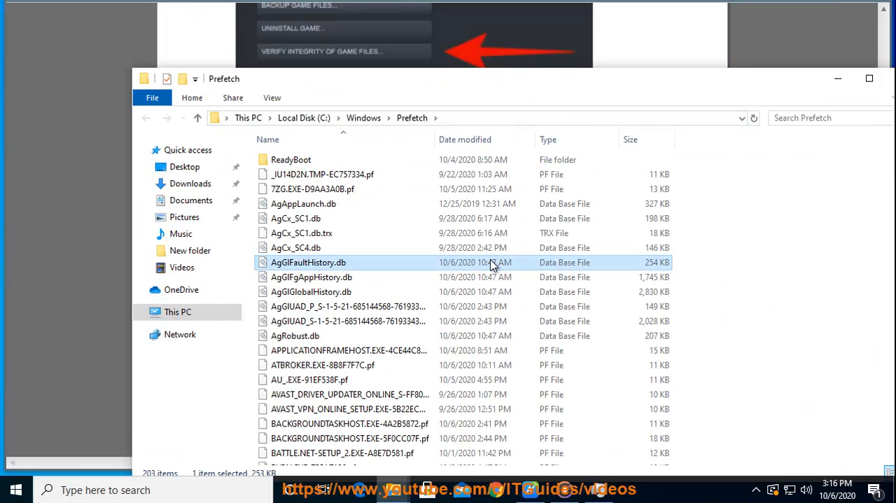
pyautogui.rightClick(308, 262)
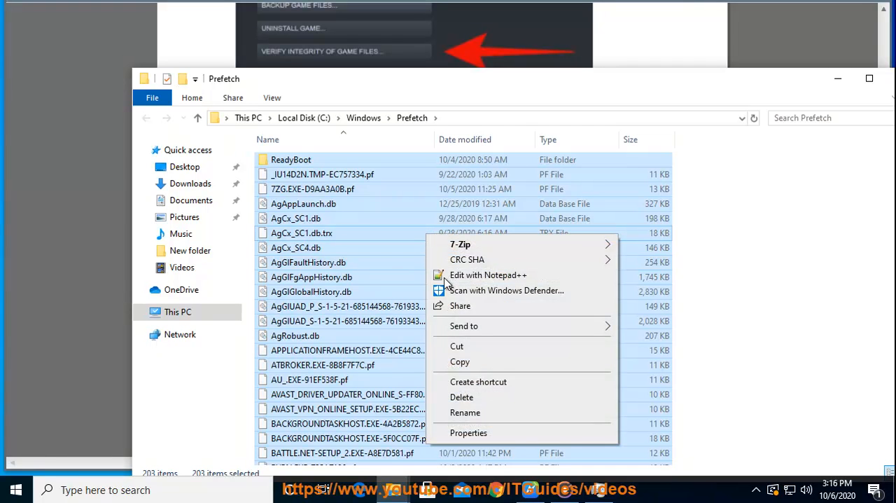
pyautogui.click(806, 146)
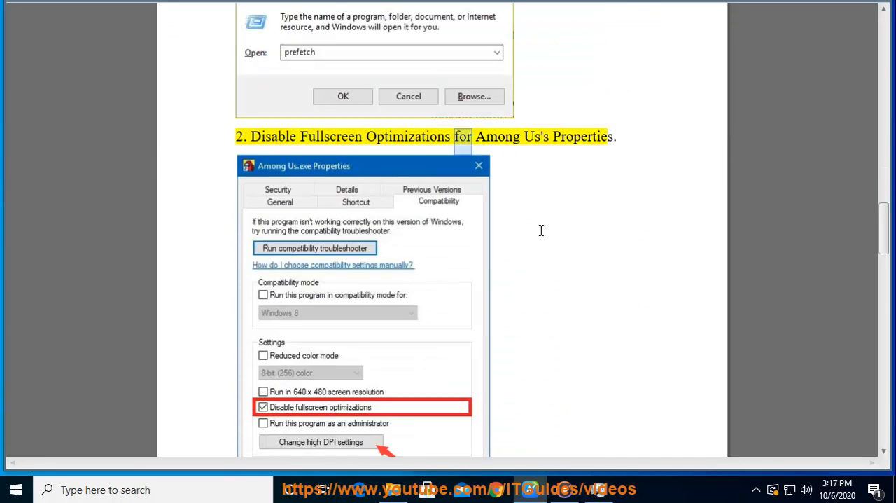
# Step: Scroll past the fullscreen-optimization and Override High DPI tips to tip 3 on updating graphics drivers
pyautogui.scroll(-3)
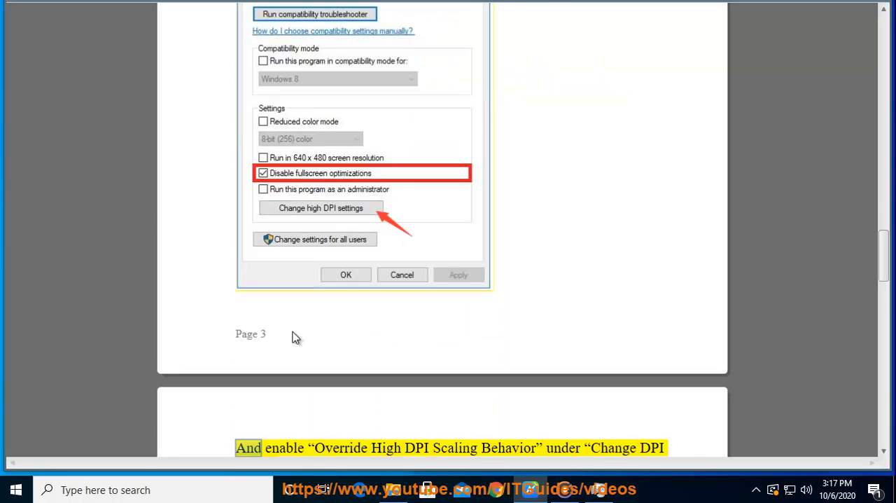
pyautogui.doubleClick(508, 448)
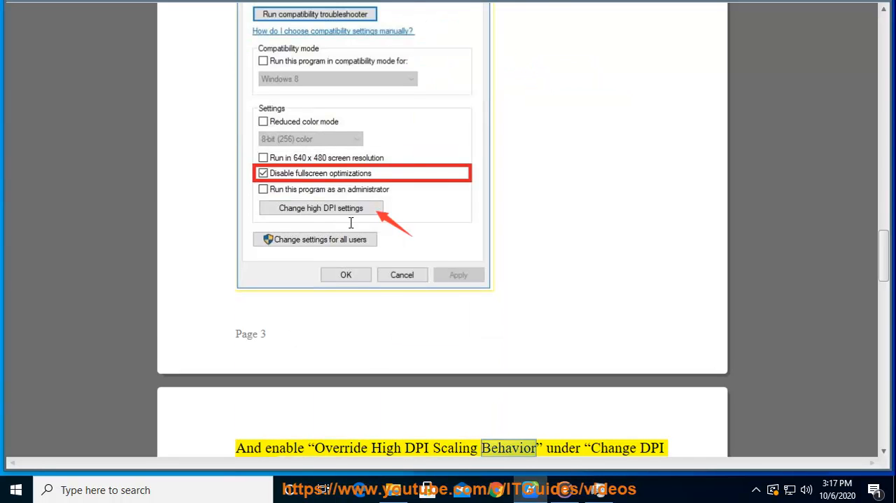
pyautogui.scroll(-3)
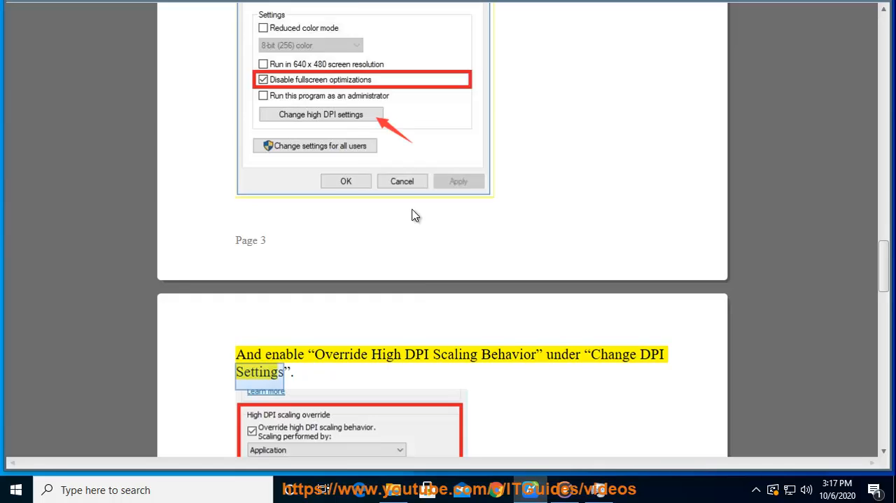
pyautogui.scroll(-3)
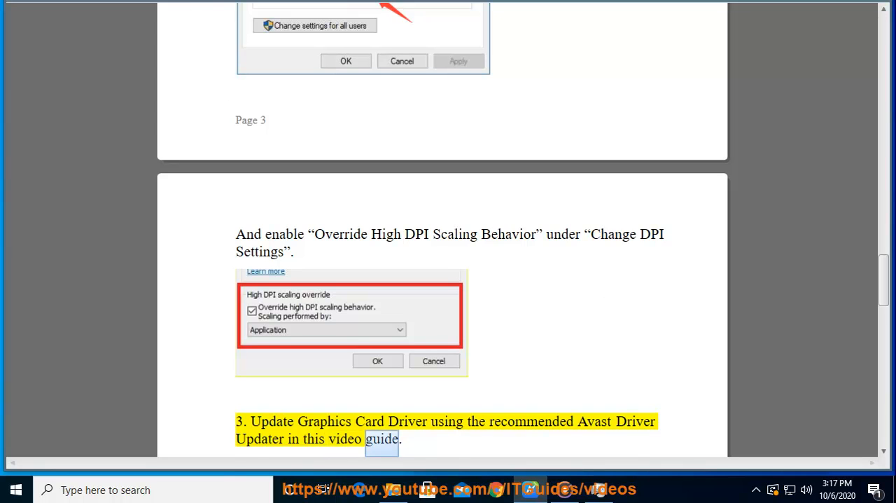
pyautogui.scroll(-3)
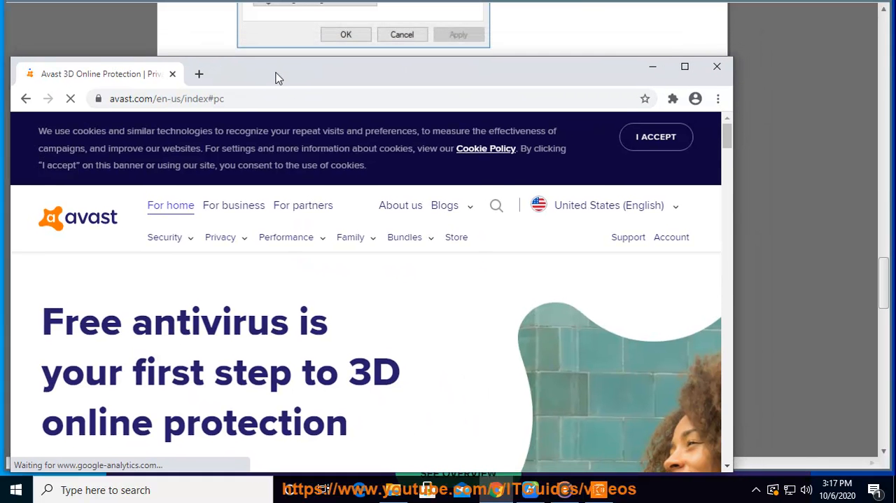
# Step: Reveal Avast's Performance menu listing Cleanup Premium, Driver Updater and Battery Saver
pyautogui.click(285, 236)
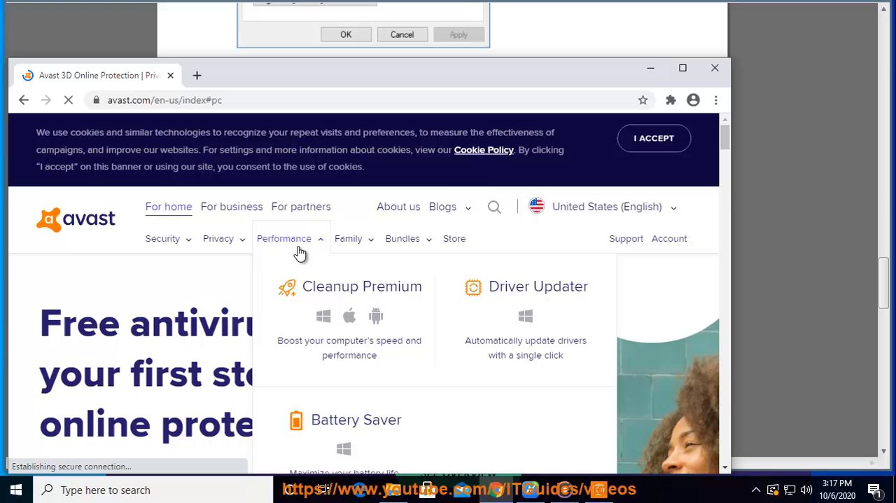
pyautogui.moveTo(486, 317)
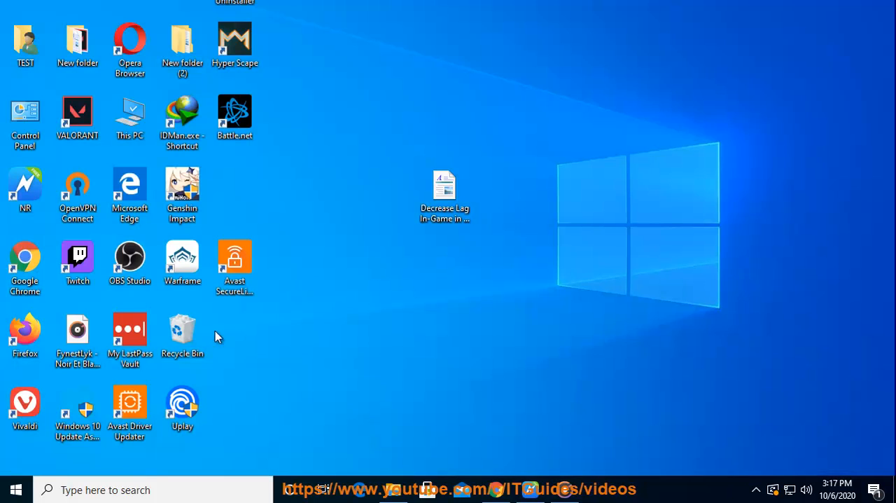
# Step: Launch Avast Driver Updater from the desktop to show all 86 scanned drivers are up to date
pyautogui.doubleClick(129, 409)
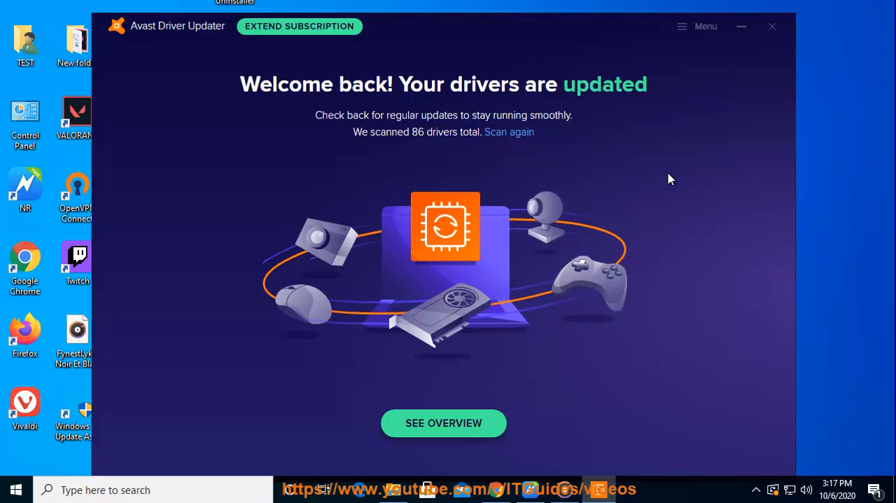
pyautogui.click(442, 423)
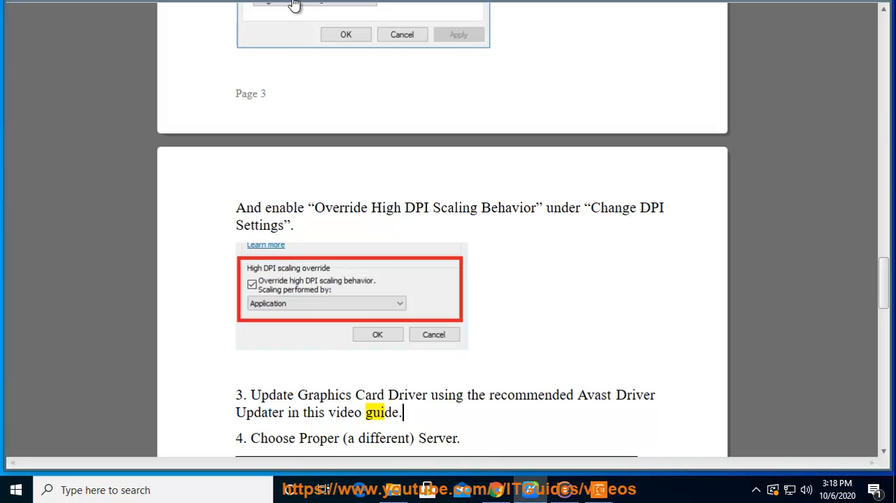
# Step: Scroll past tip 4 to tip 5 on rebooting and resetting the router with its back-up-settings warning
pyautogui.scroll(-3)
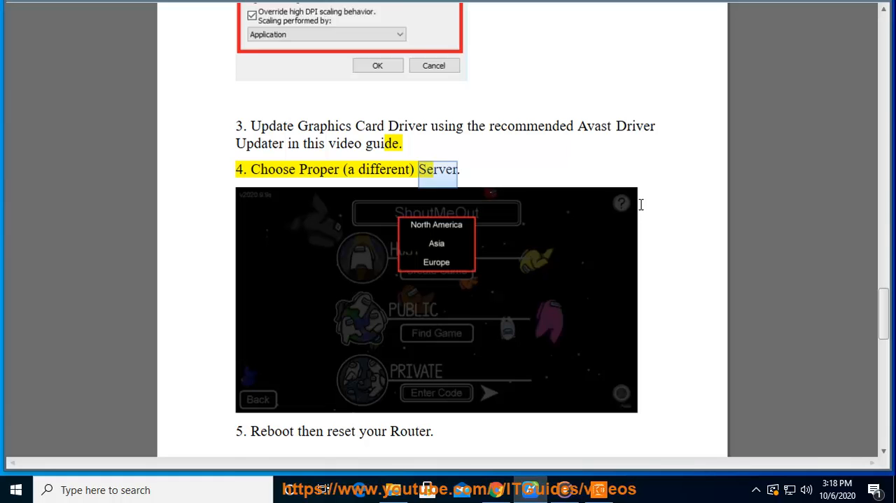
pyautogui.scroll(-3)
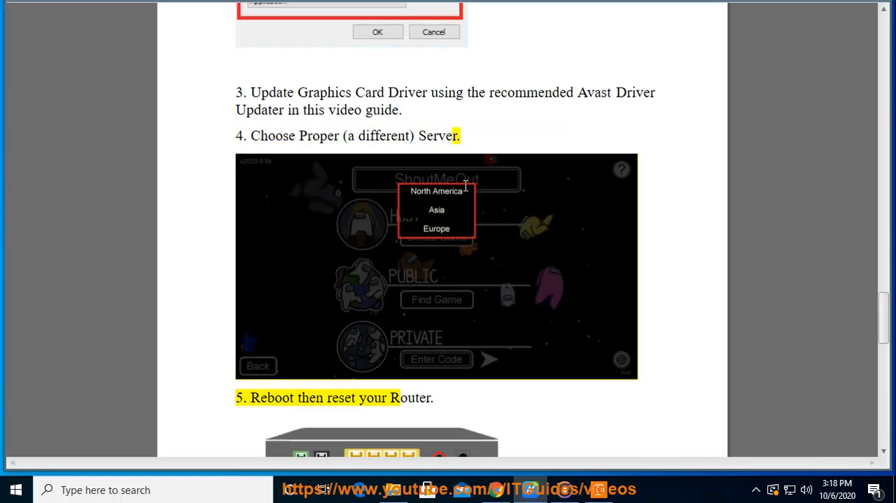
pyautogui.scroll(-3)
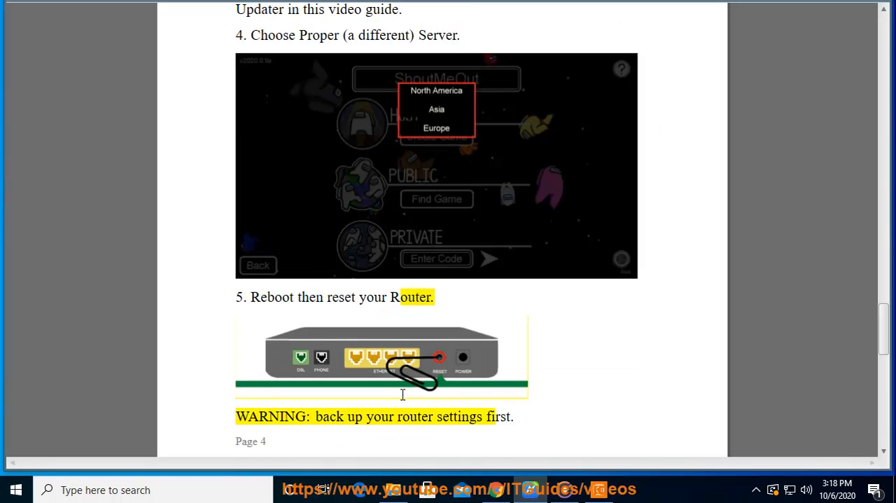
pyautogui.scroll(-3)
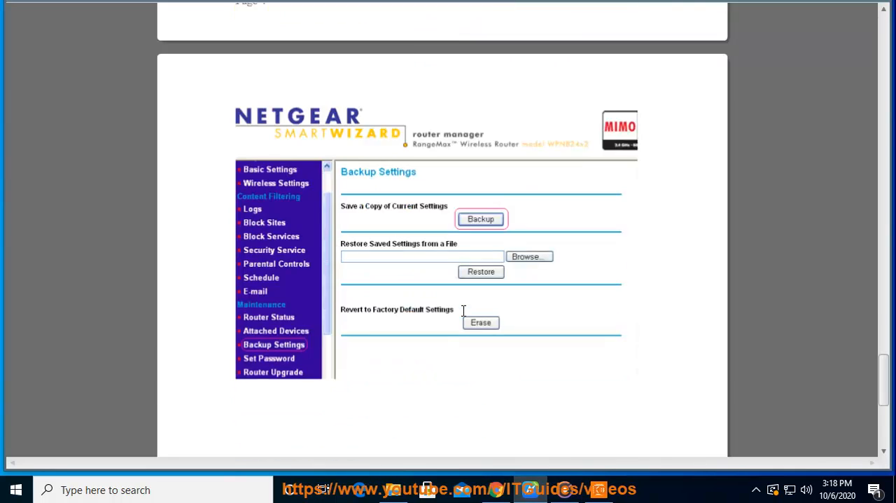